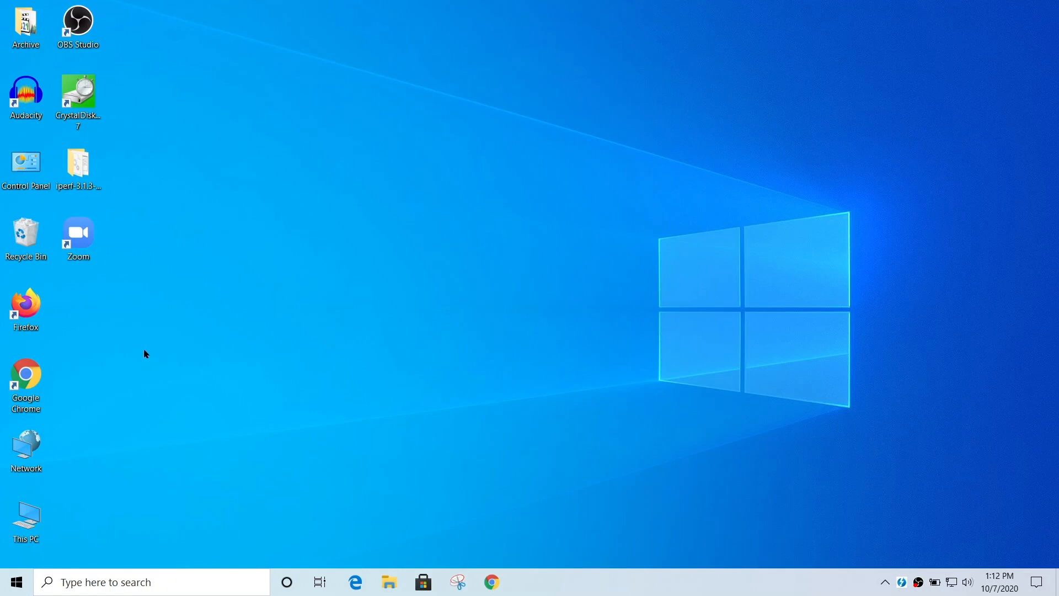
{"action": "mouse_move", "coordinate": [161, 352]}
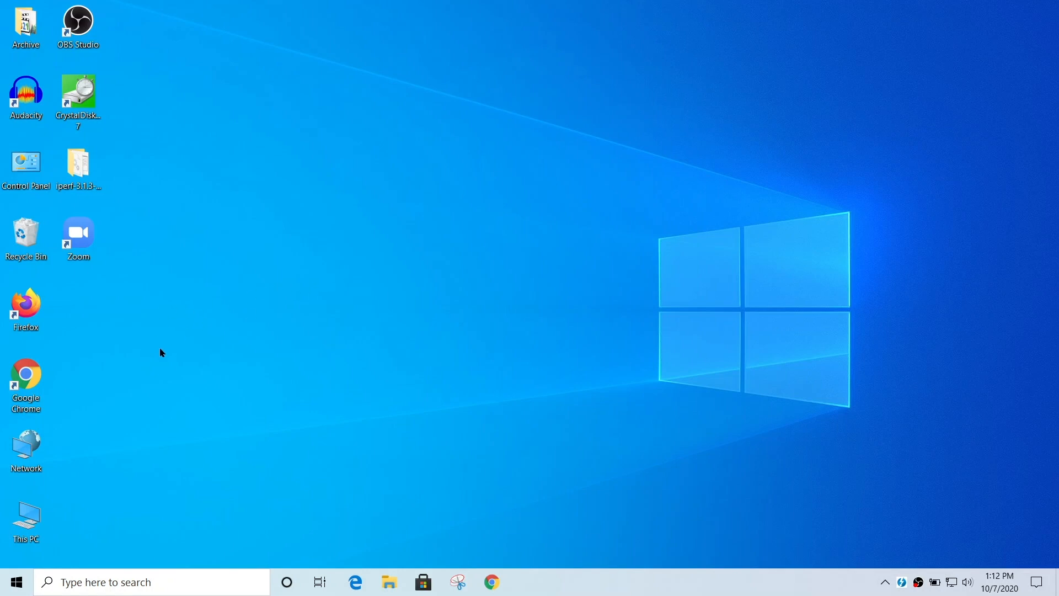
{"action": "mouse_move", "coordinate": [230, 290]}
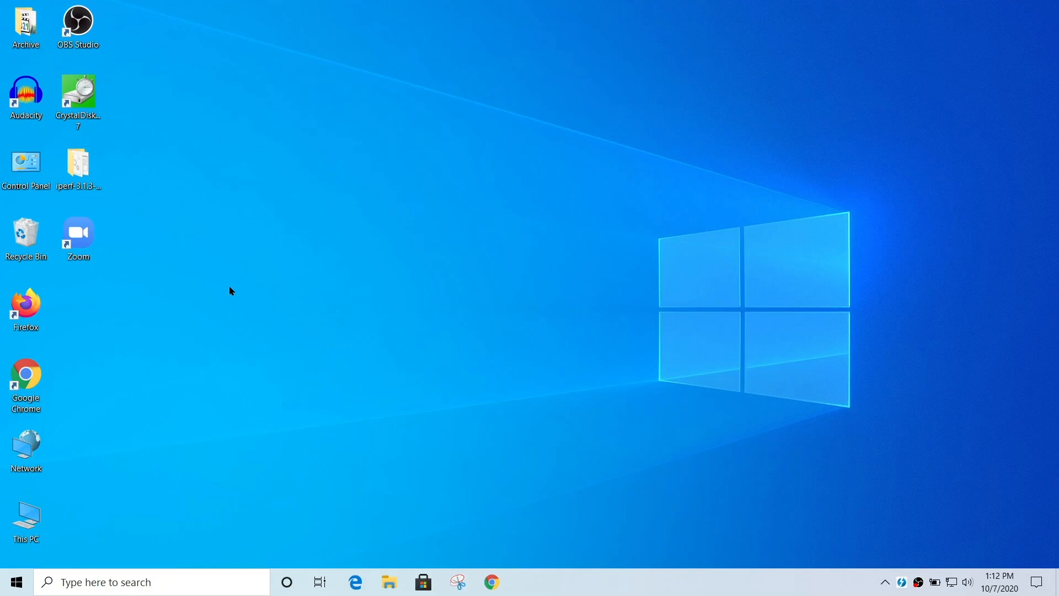
{"action": "mouse_move", "coordinate": [205, 268]}
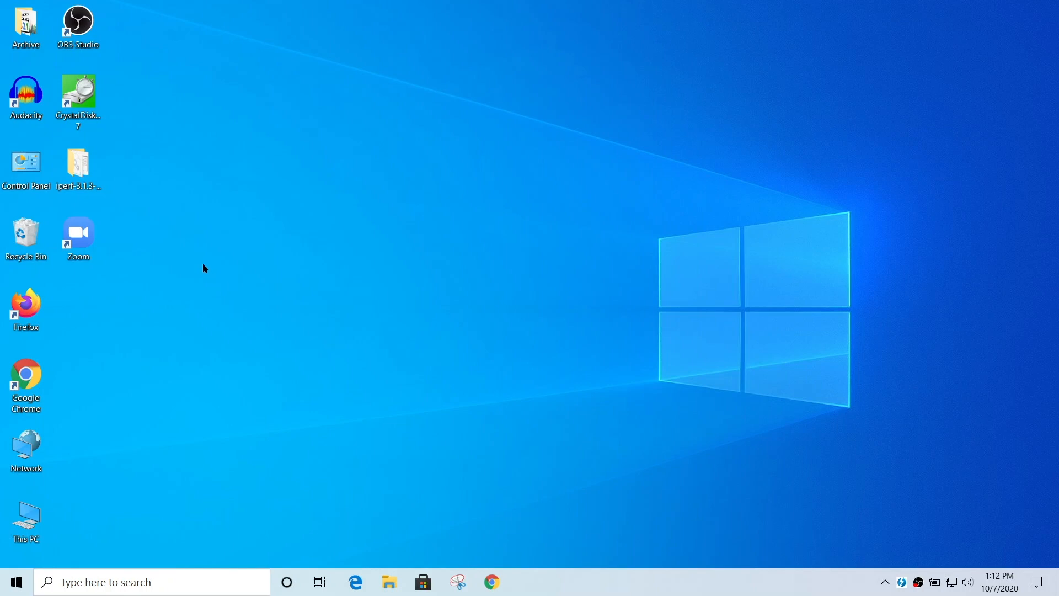
{"action": "mouse_move", "coordinate": [234, 255]}
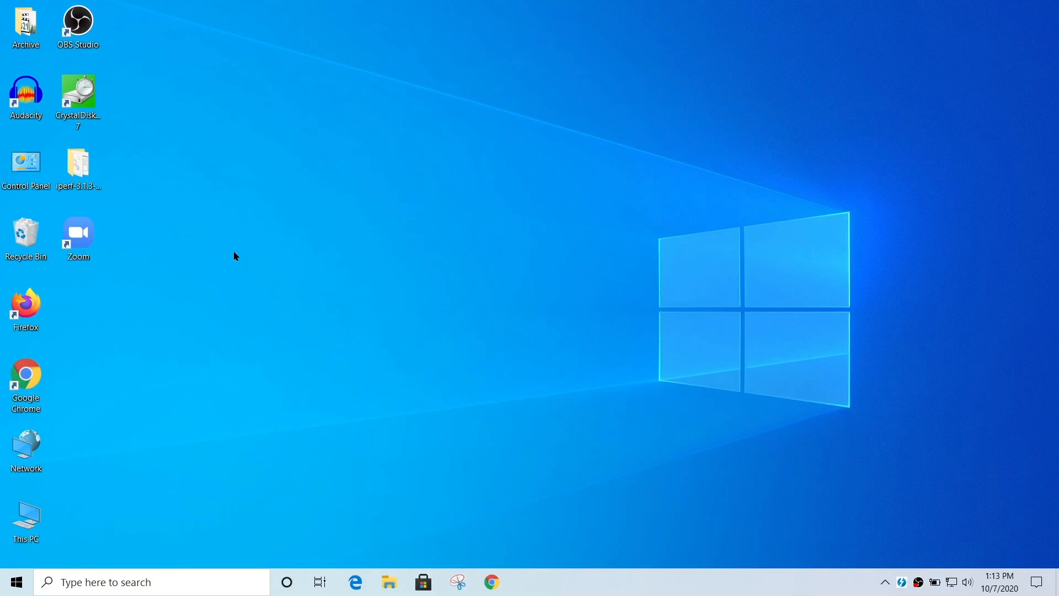
{"action": "mouse_move", "coordinate": [215, 245]}
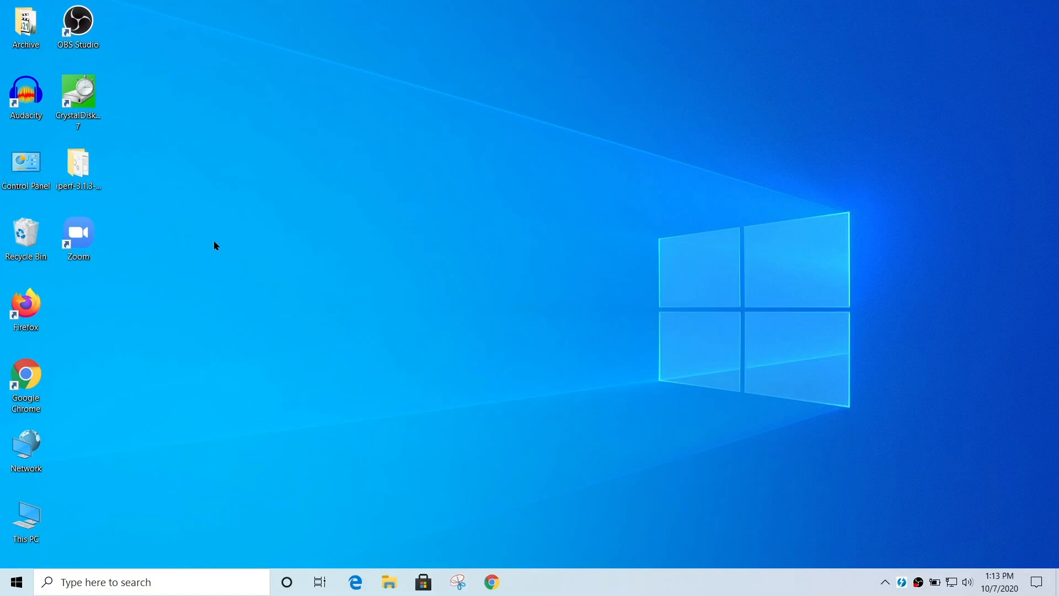
- Hide all desktop icons by unchecking Show desktop icons in the View submenu
{"action": "right_click", "coordinate": [215, 245]}
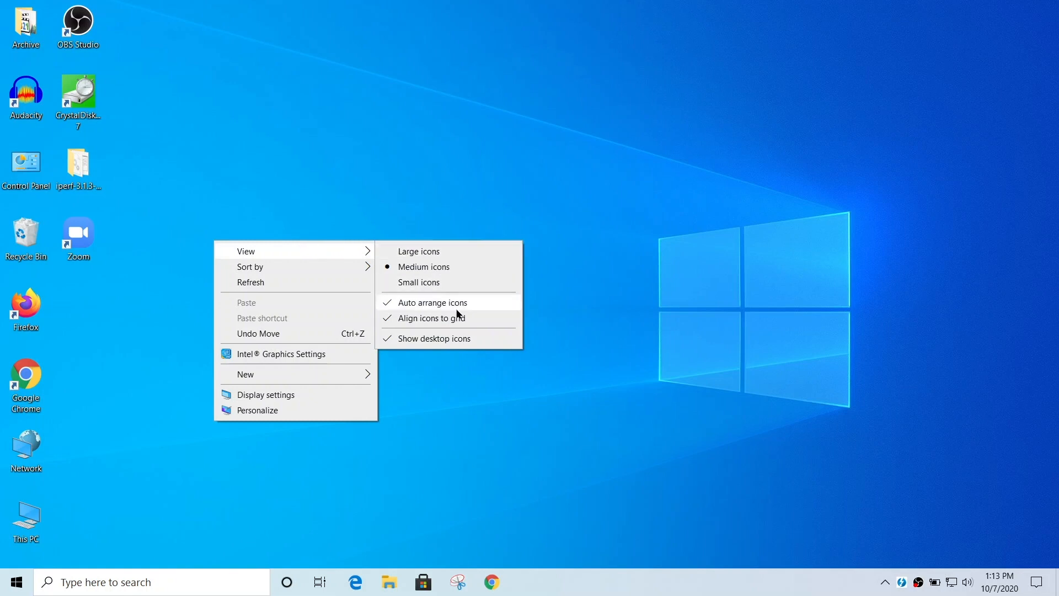
{"action": "mouse_move", "coordinate": [492, 342]}
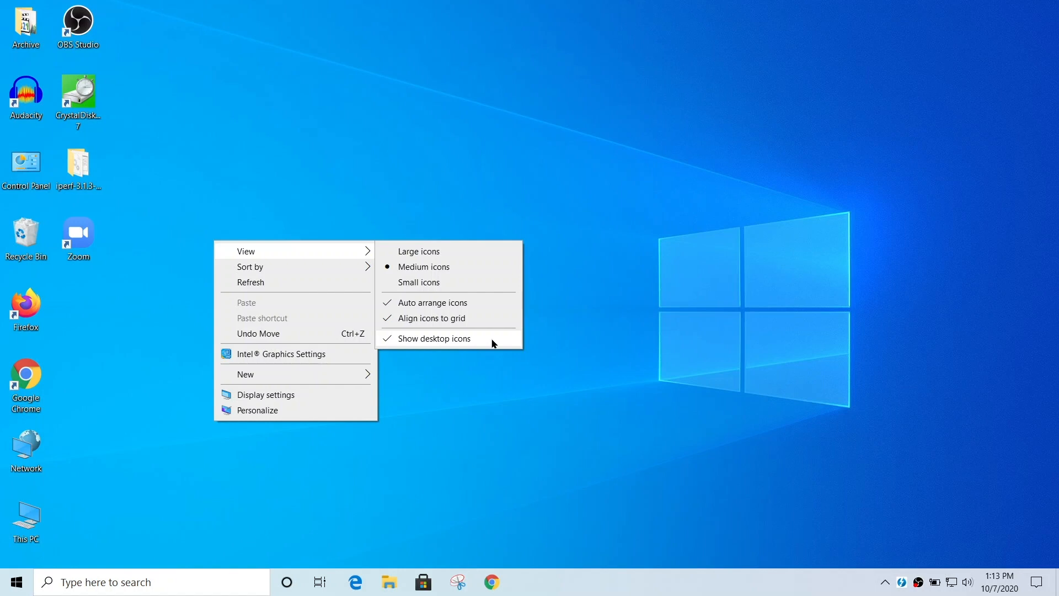
{"action": "left_click", "coordinate": [434, 339]}
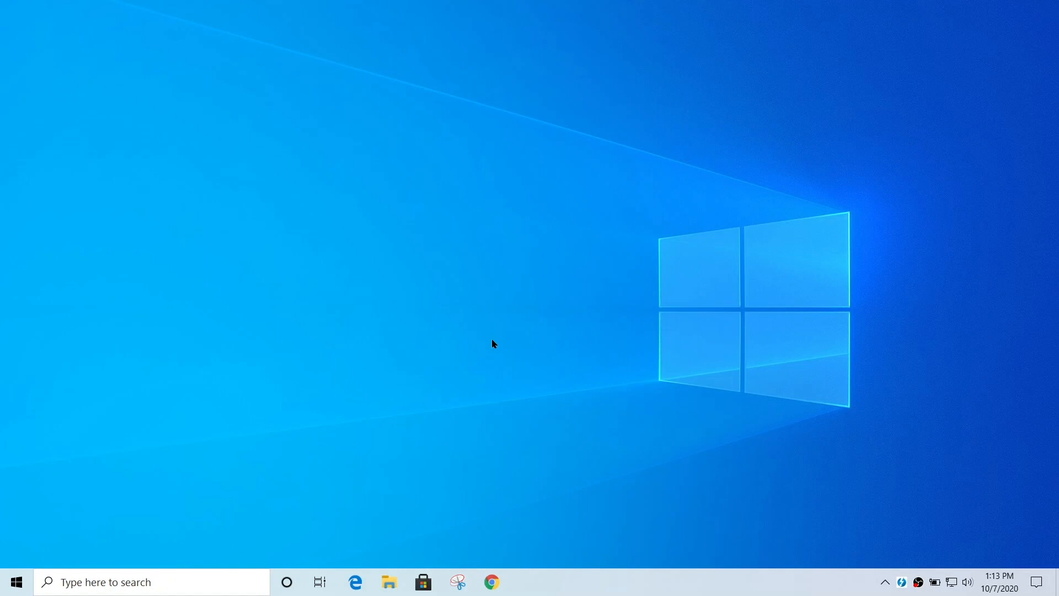
{"action": "mouse_move", "coordinate": [166, 277]}
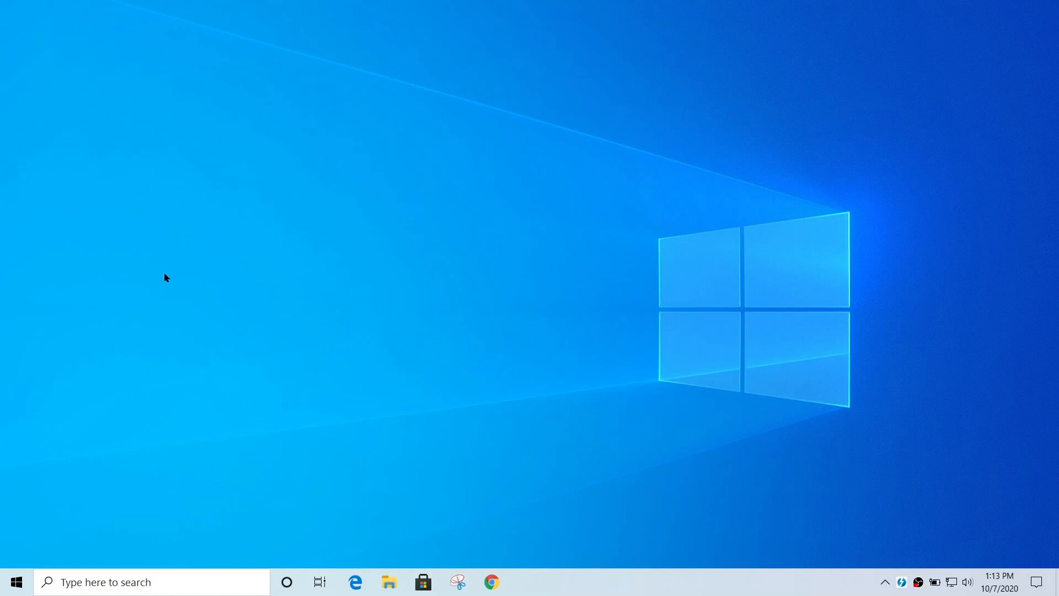
{"action": "mouse_move", "coordinate": [255, 229]}
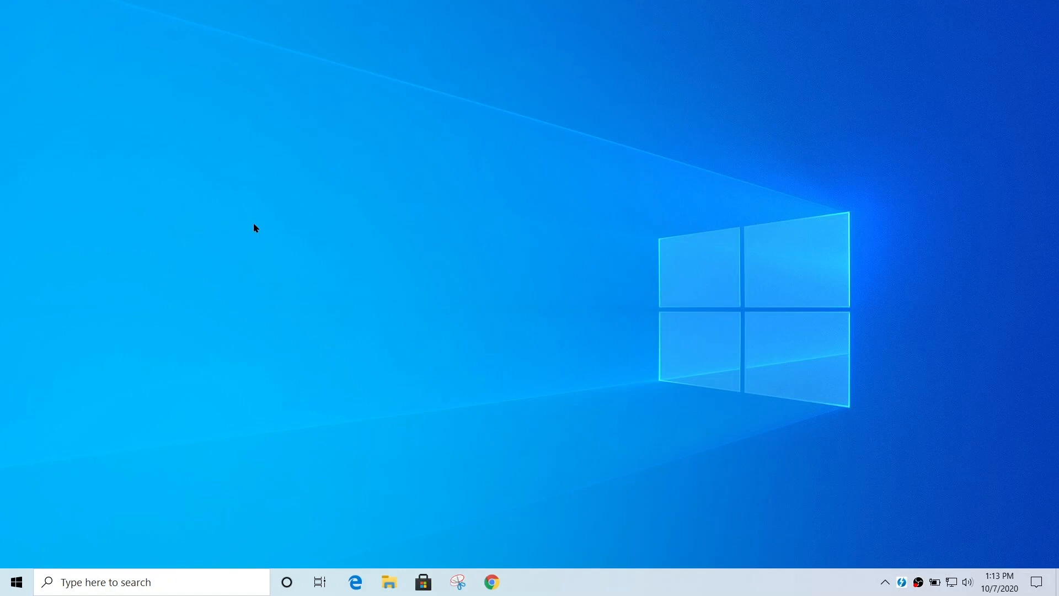
{"action": "mouse_move", "coordinate": [315, 209]}
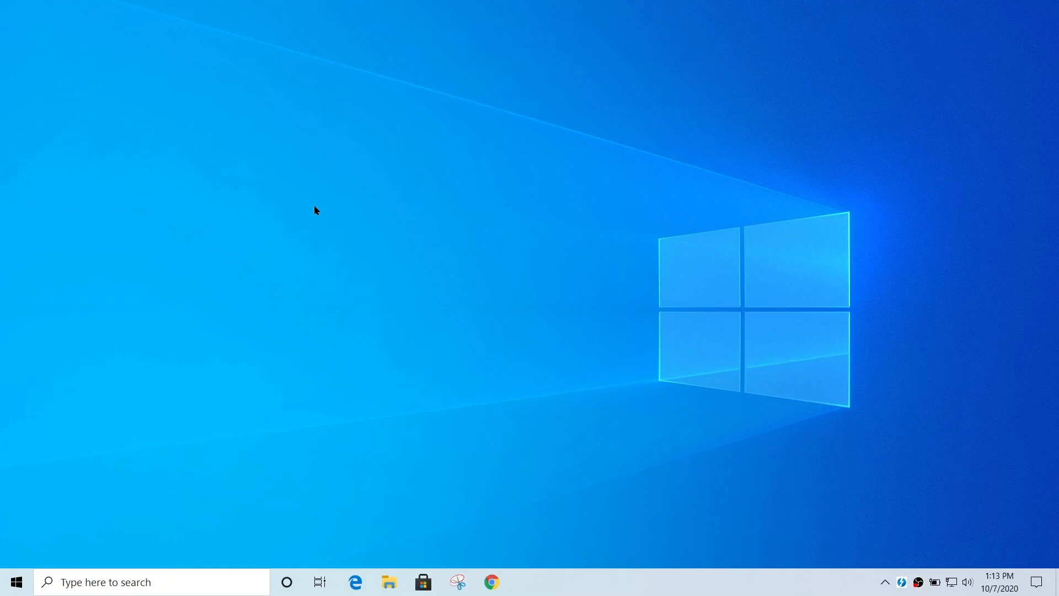
- Re-check Show desktop icons so the shortcuts reappear in their original places
{"action": "right_click", "coordinate": [314, 211]}
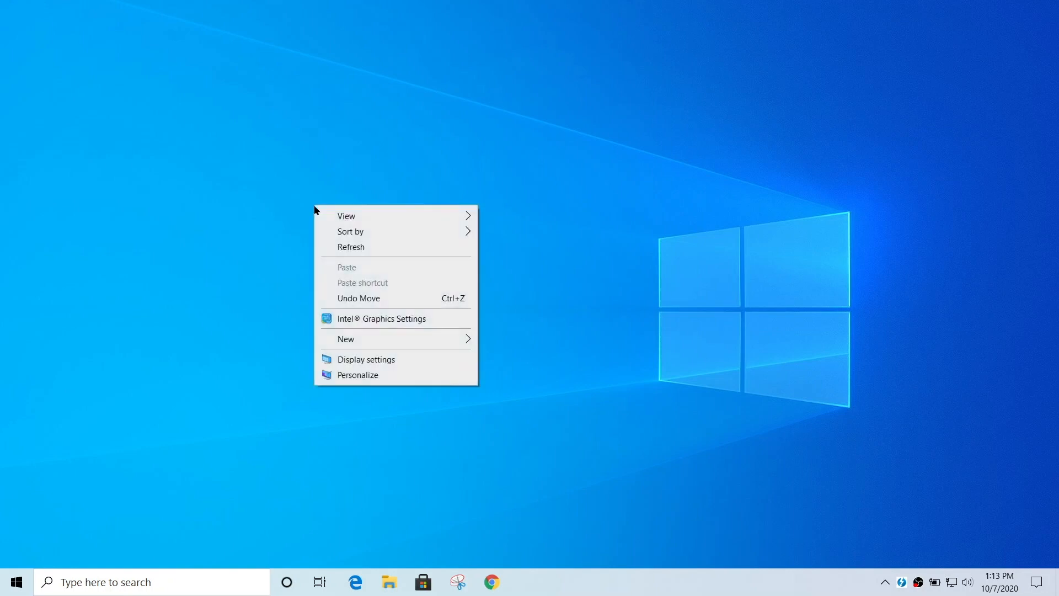
{"action": "left_click", "coordinate": [345, 215]}
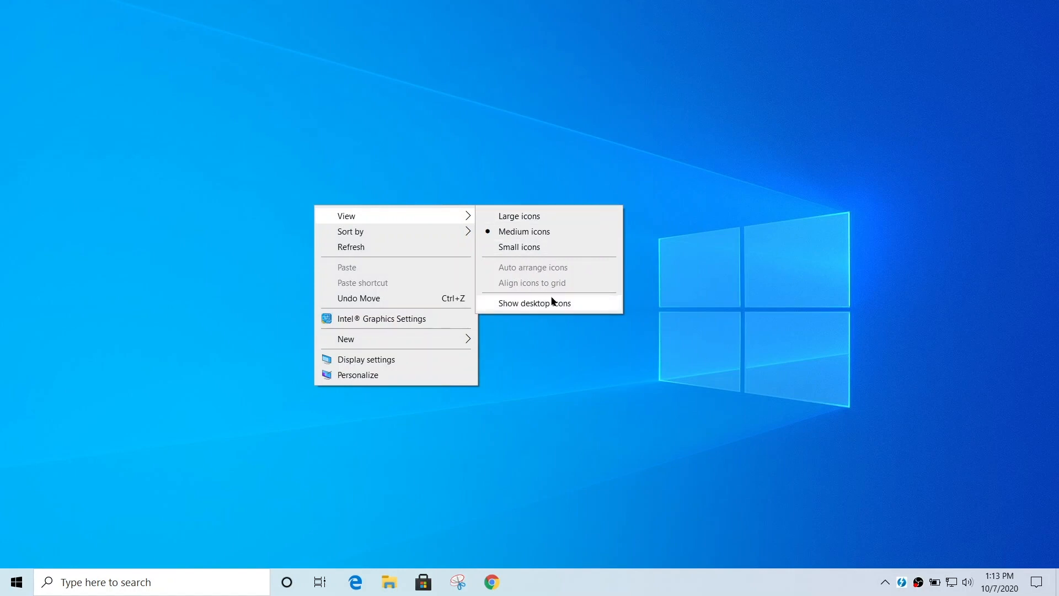
{"action": "mouse_move", "coordinate": [577, 306]}
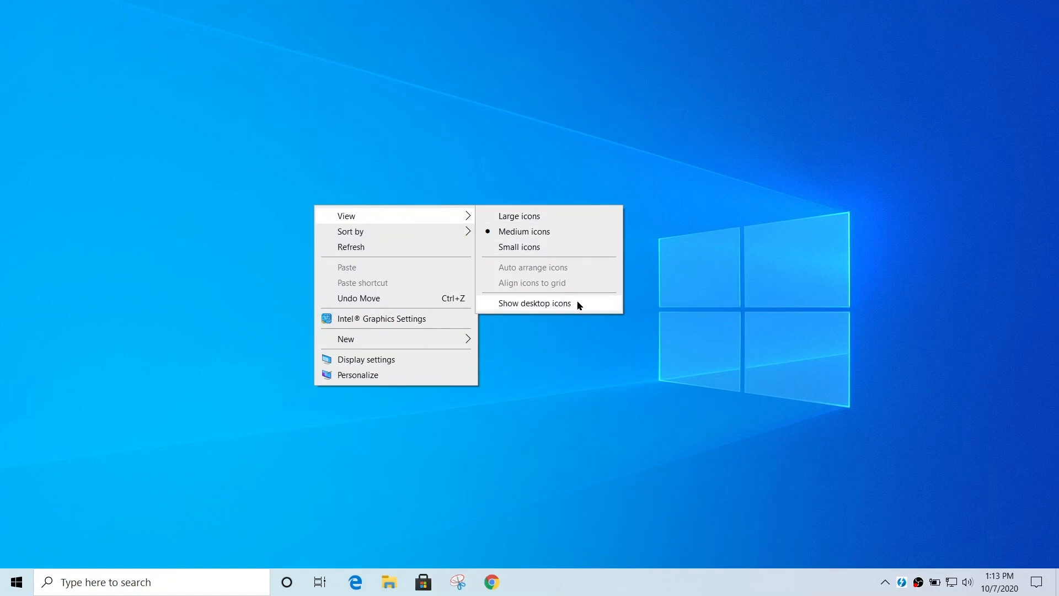
{"action": "left_click", "coordinate": [534, 303]}
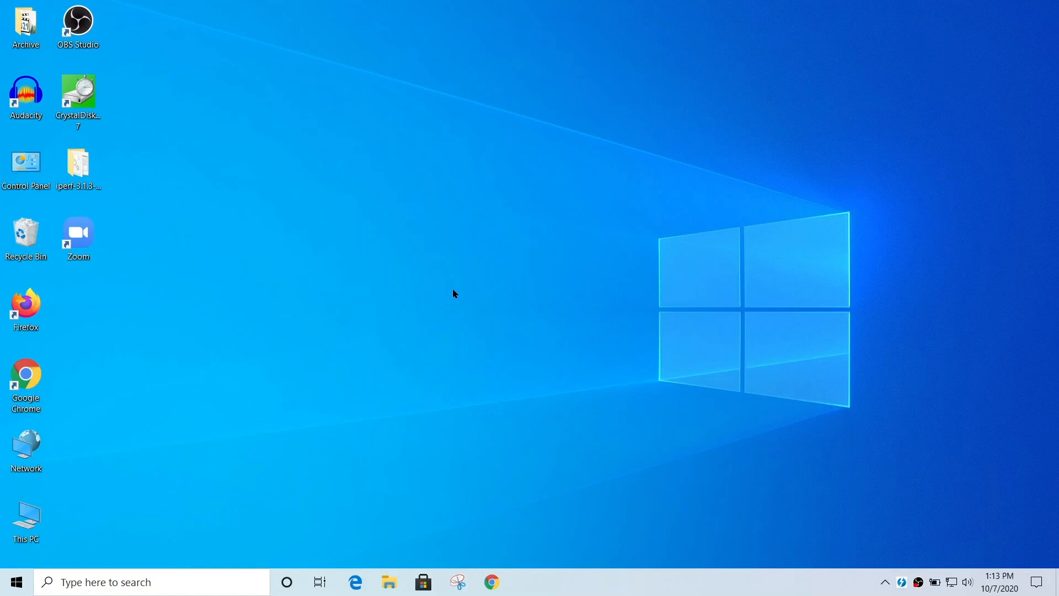